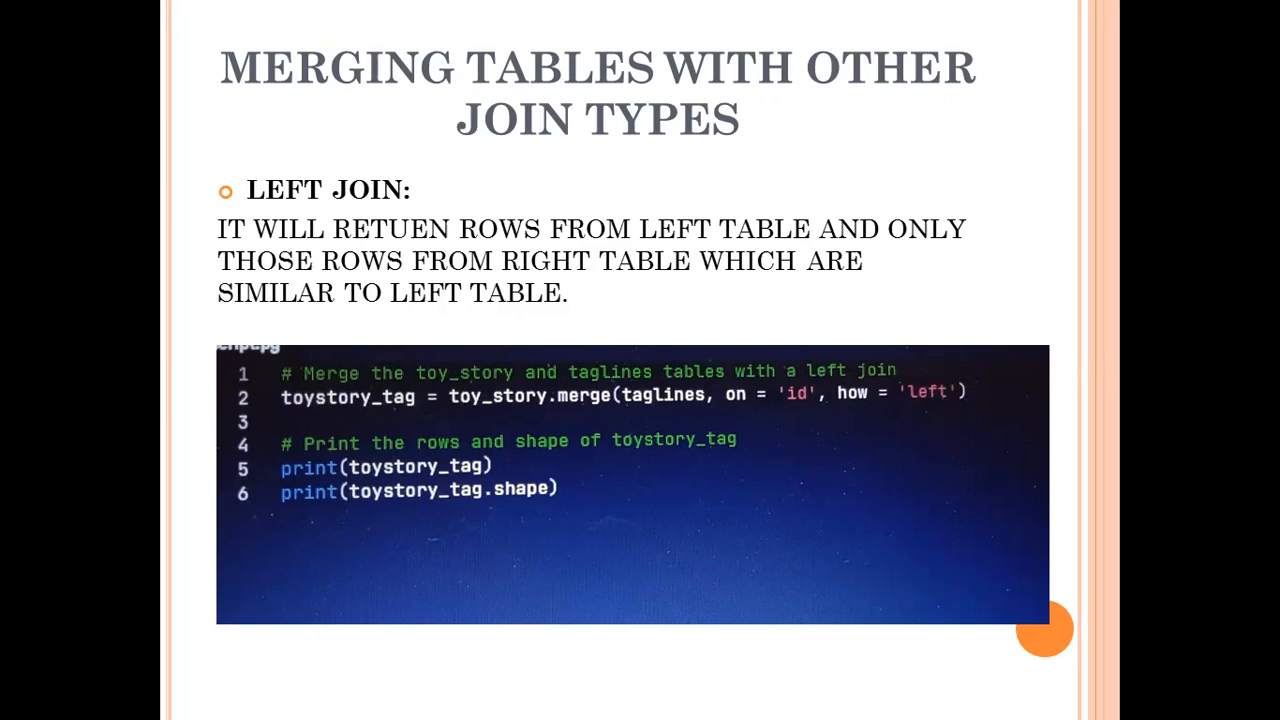
Advance from the left join slide to the self join slide with merge code.
{"action": "key", "text": "Right"}
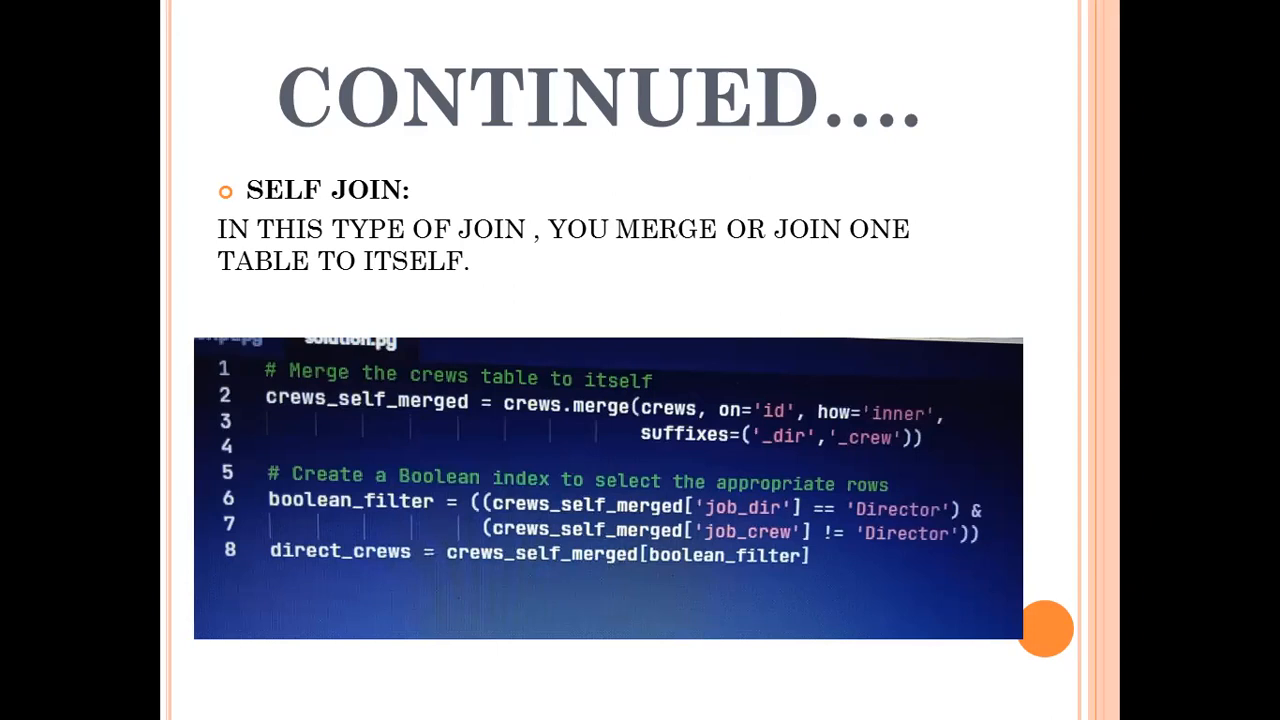
Advance to the Advanced Merging slide covering the semi join and its filtering code.
{"action": "key", "text": "right"}
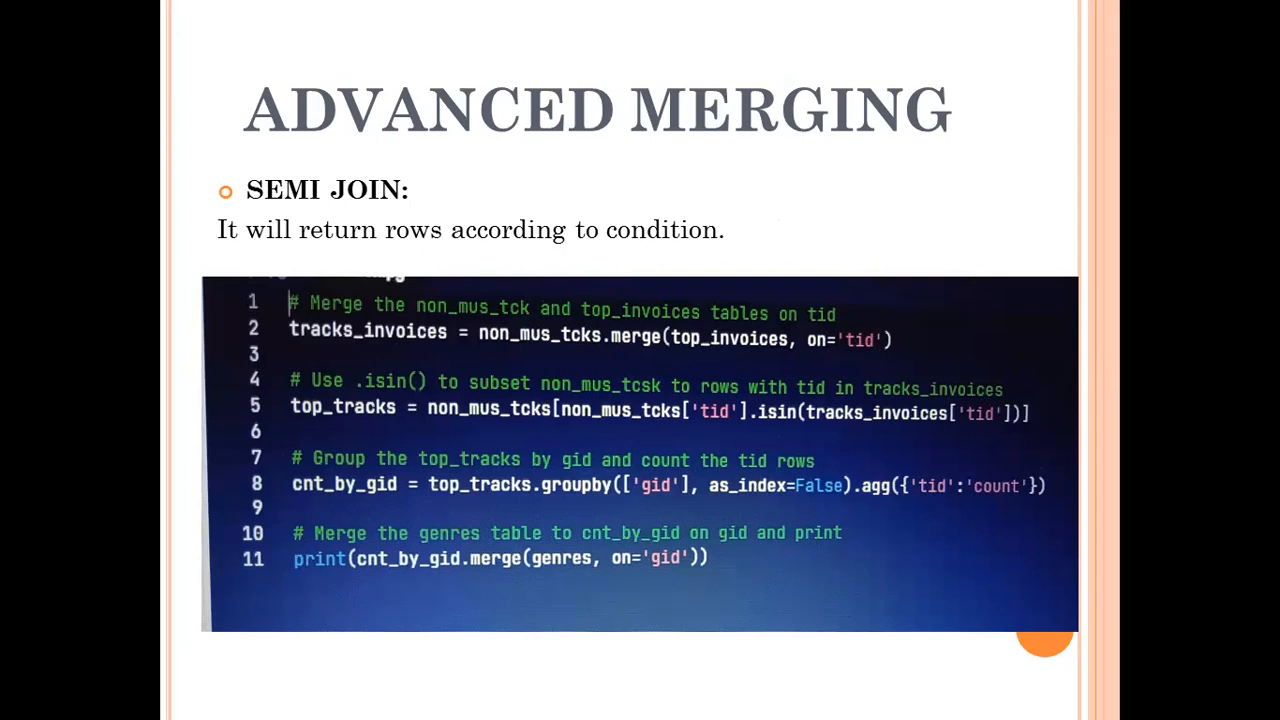
Advance to the Concatenation Basics slide showing pd.concat with an inner join.
{"action": "key", "text": "Right"}
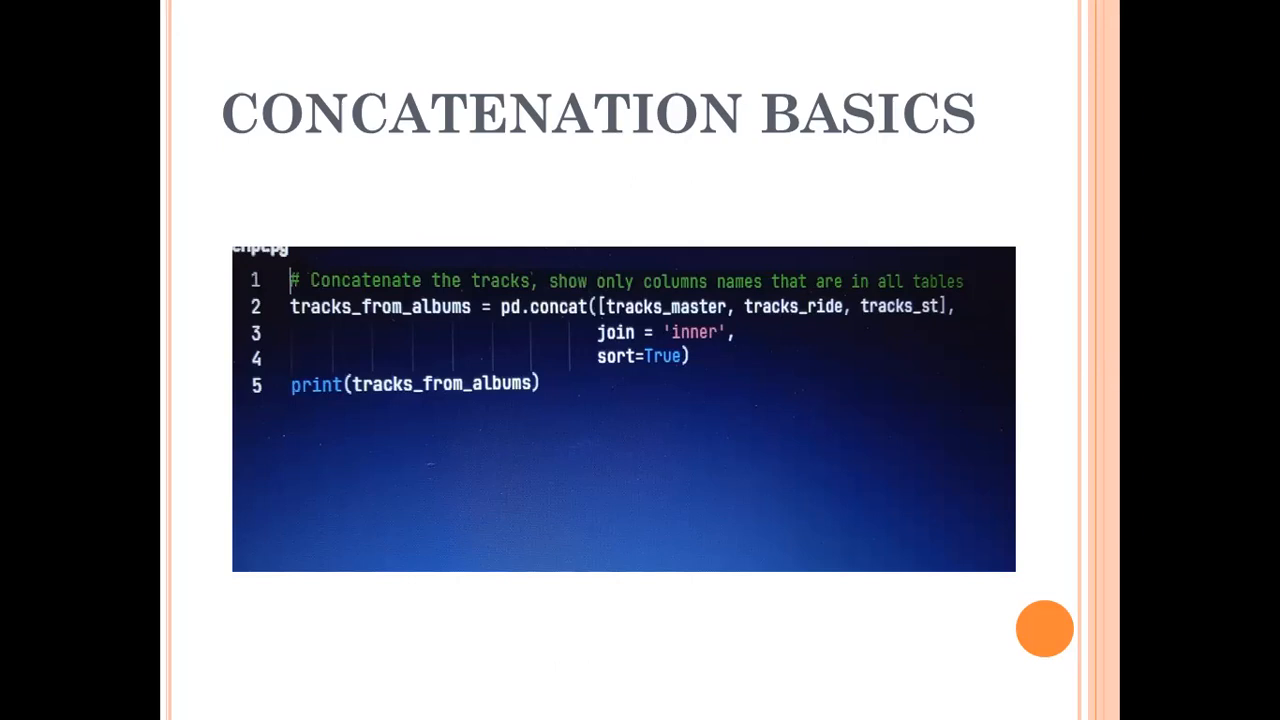
Advance to the .query() slide with merge_ordered, pivot_table and plotting code.
{"action": "key", "text": "right"}
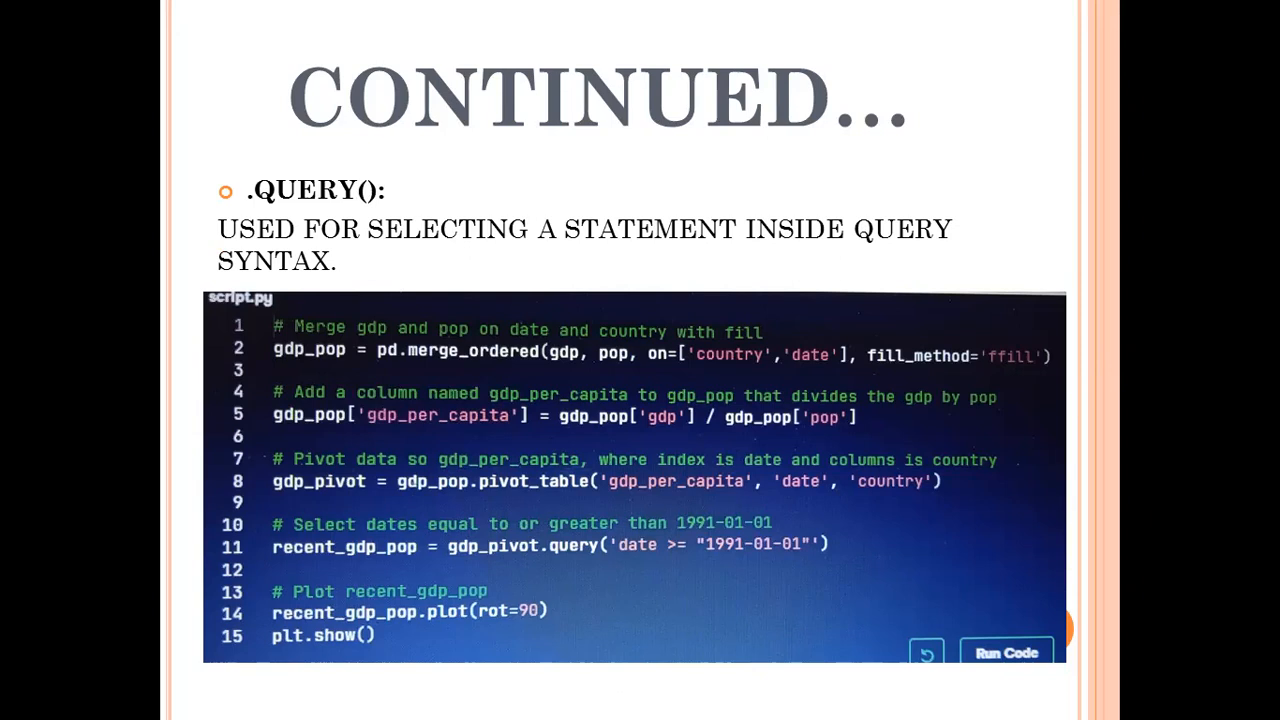
Advance to the Joining Data with pandas statement of accomplishment slide.
{"action": "key", "text": "Right"}
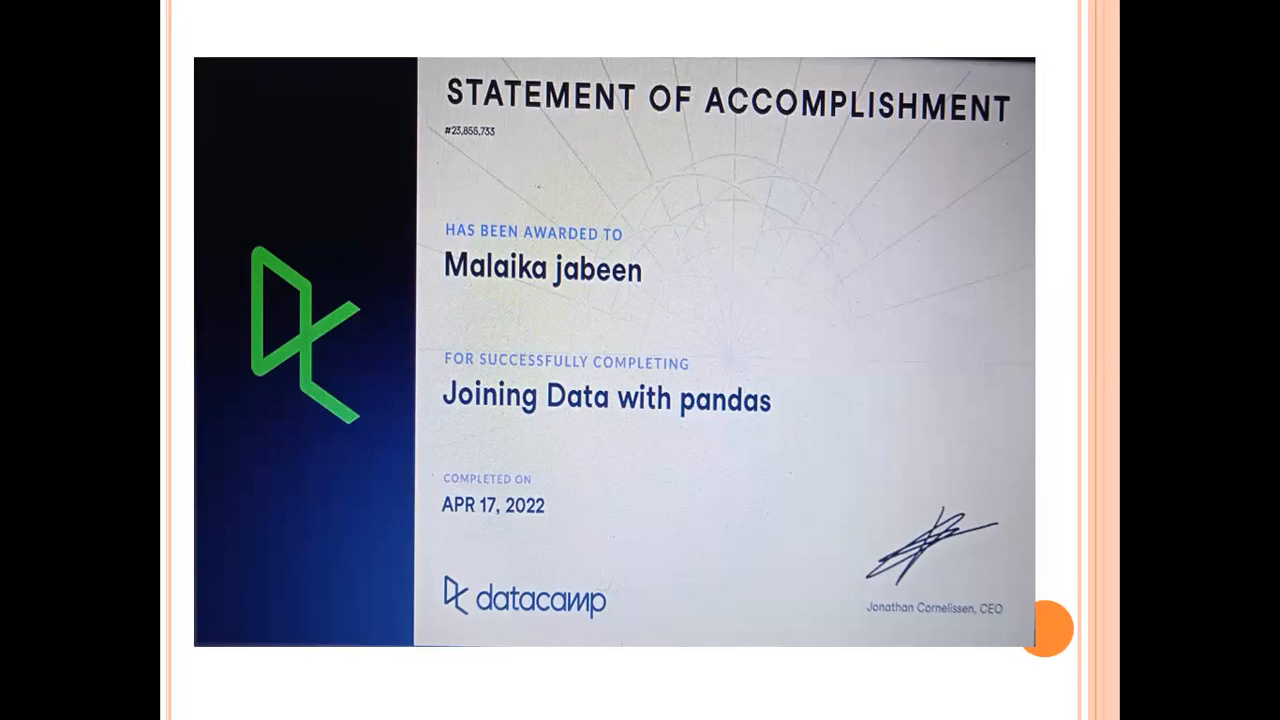
{"action": "mouse_move", "coordinate": [784, 166]}
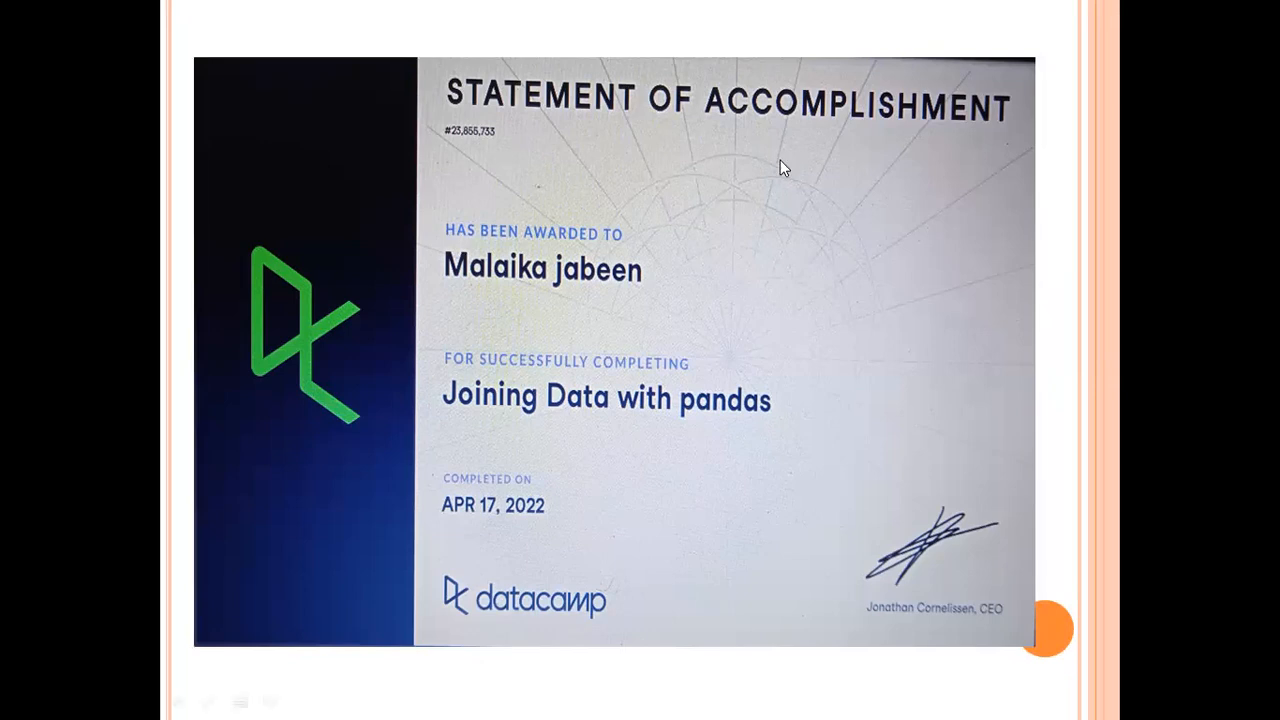